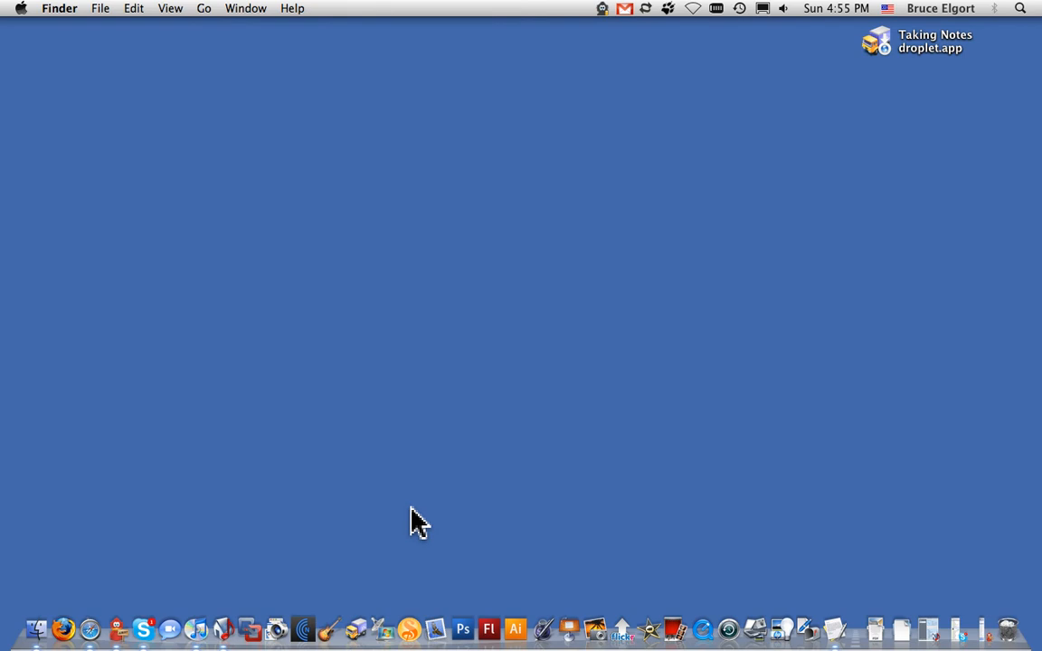
pyautogui.moveTo(404, 538)
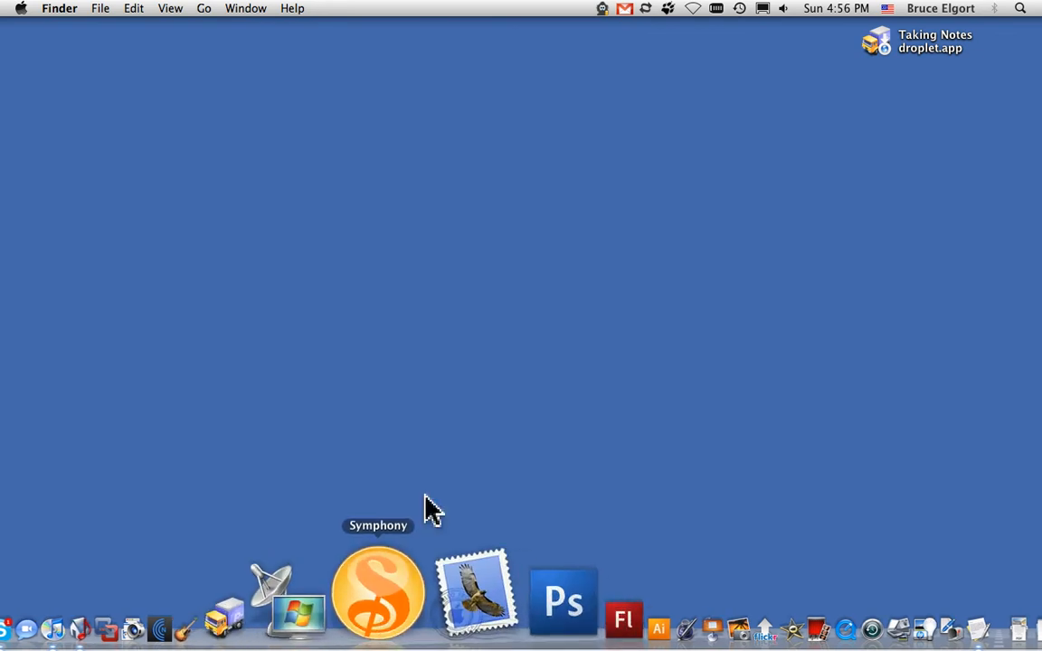
# - Launch IBM Lotus Symphony from the Dock to reach its Home page
pyautogui.click(377, 593)
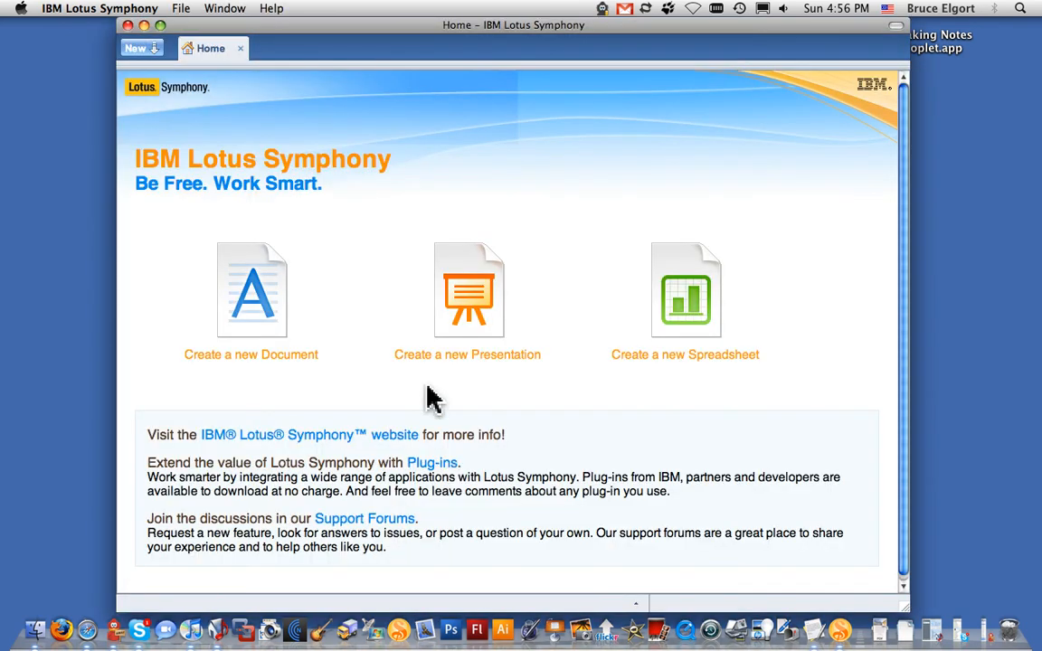
pyautogui.moveTo(375, 387)
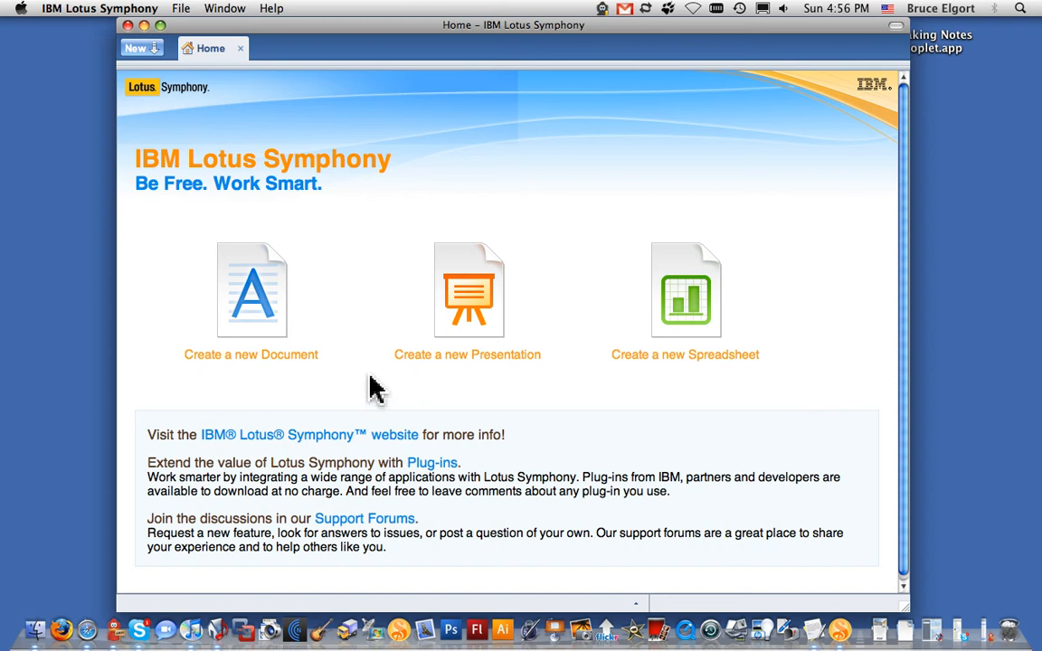
pyautogui.moveTo(276, 365)
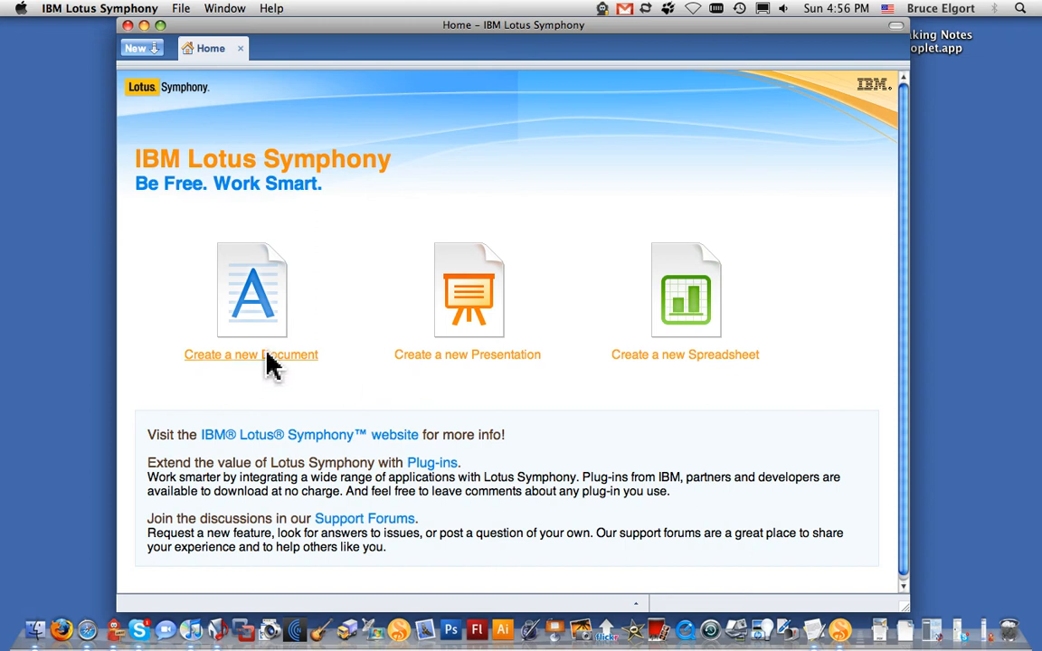
pyautogui.moveTo(323, 329)
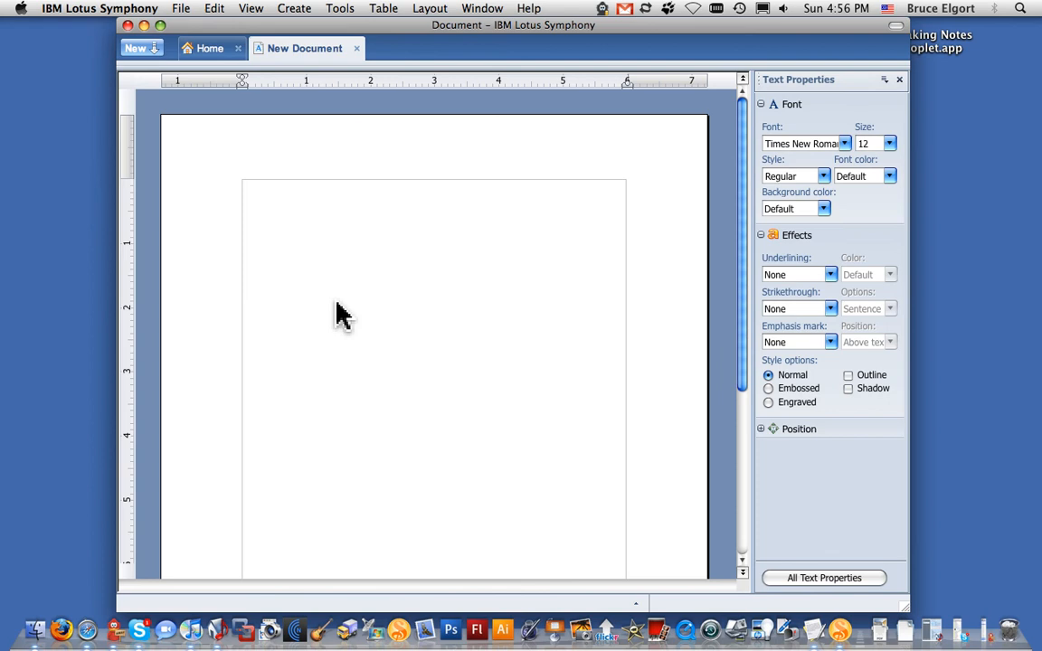
# - Create a blank presentation and a blank spreadsheet, each in its own tab
pyautogui.click(209, 48)
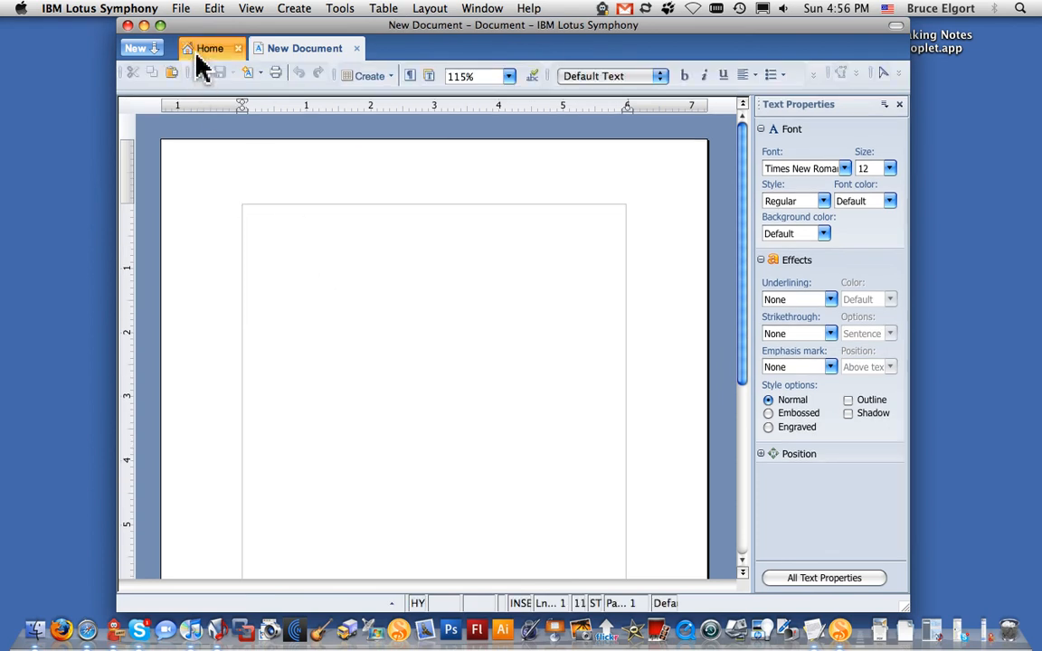
pyautogui.click(210, 48)
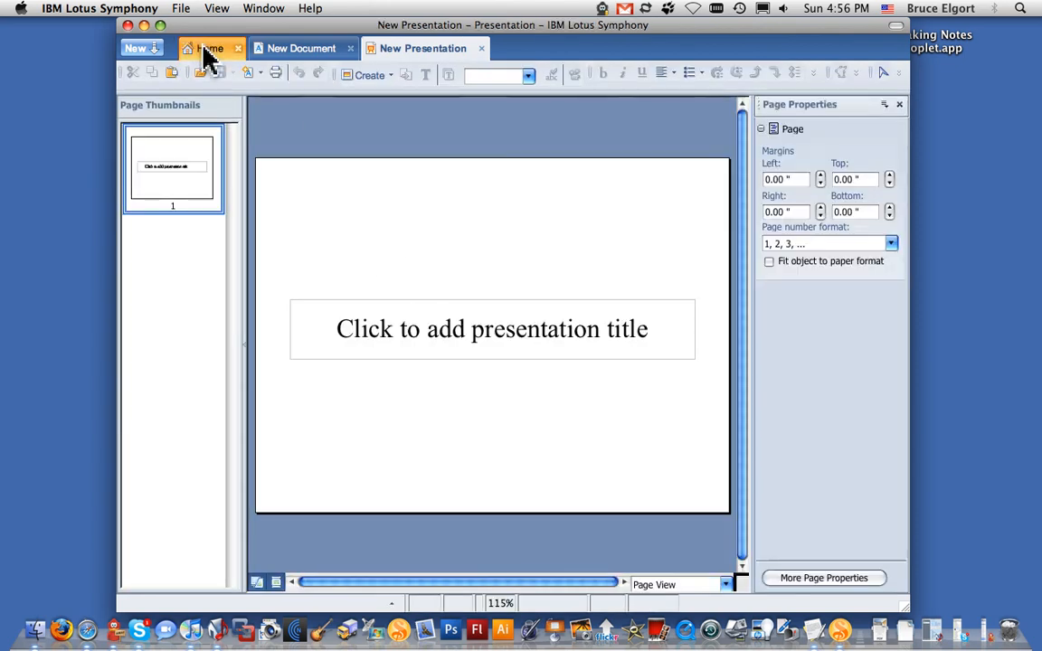
pyautogui.click(136, 48)
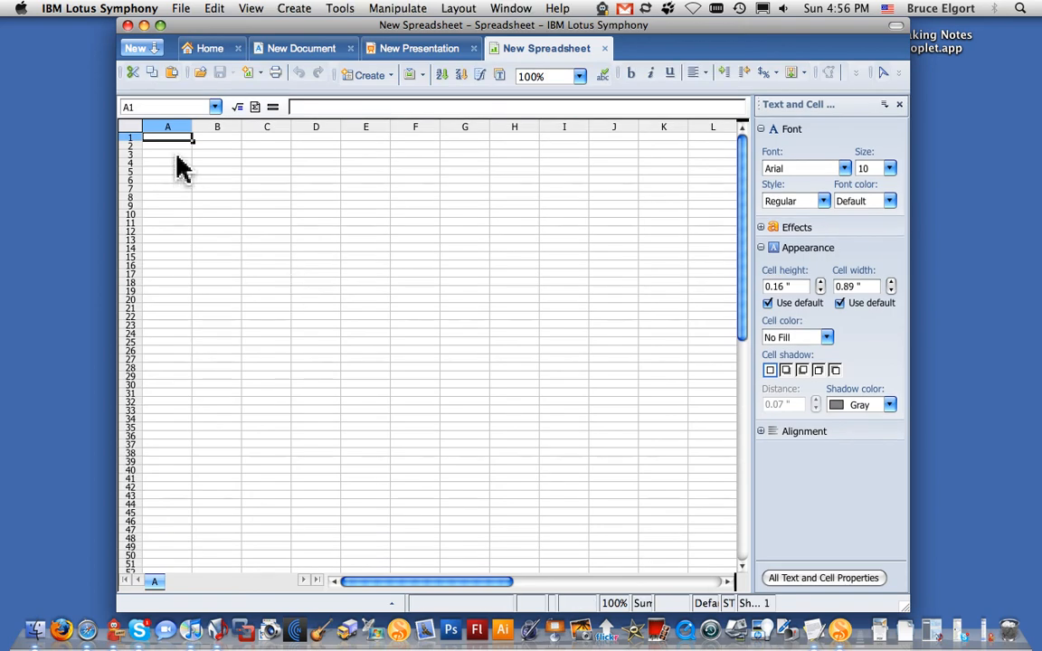
pyautogui.click(99, 8)
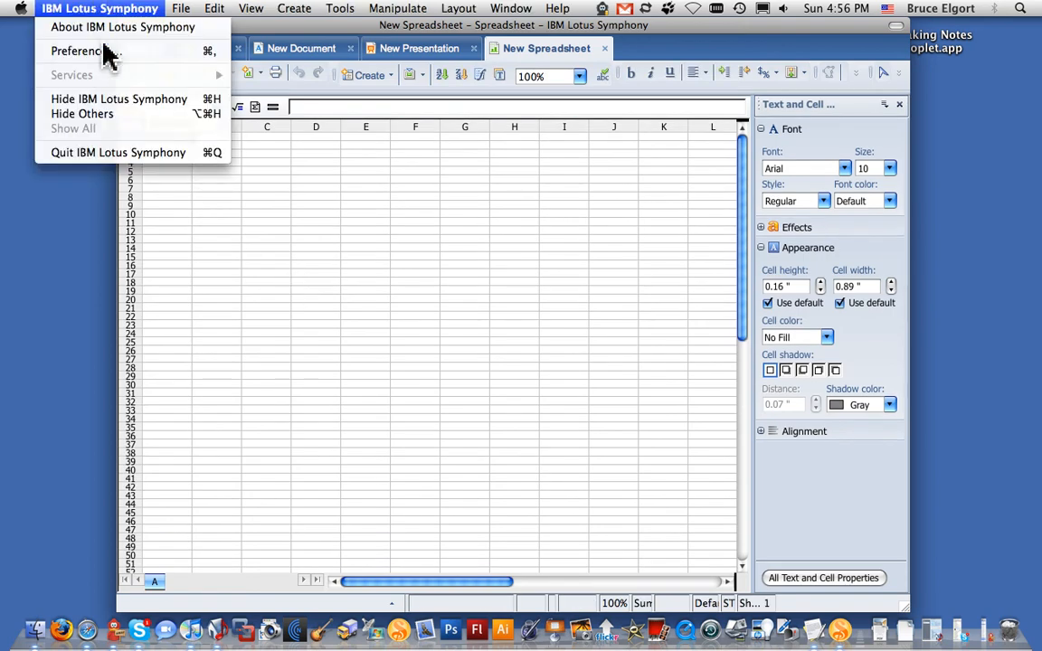
# - Enable High-level performance optimization in the Lotus Symphony preferences and apply it
pyautogui.click(80, 51)
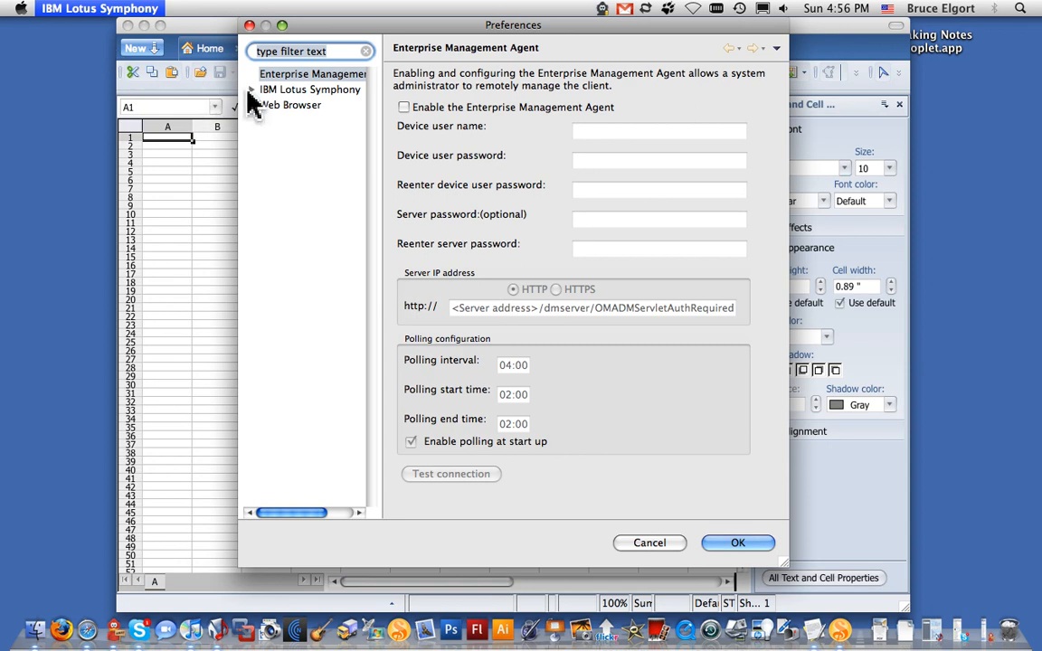
pyautogui.click(310, 88)
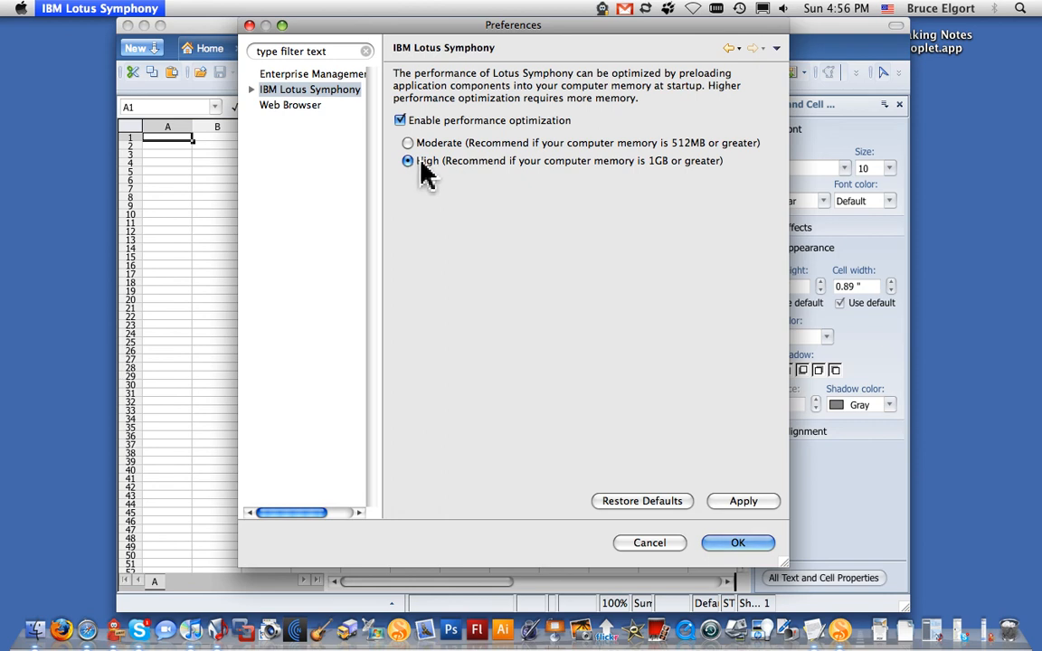
pyautogui.moveTo(664, 174)
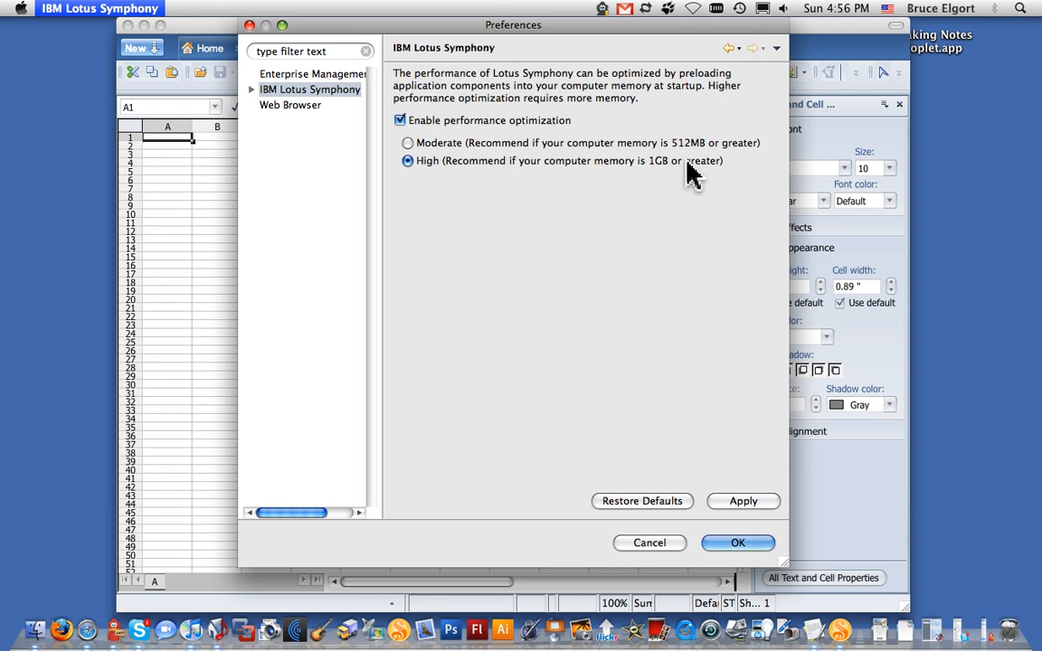
pyautogui.click(737, 543)
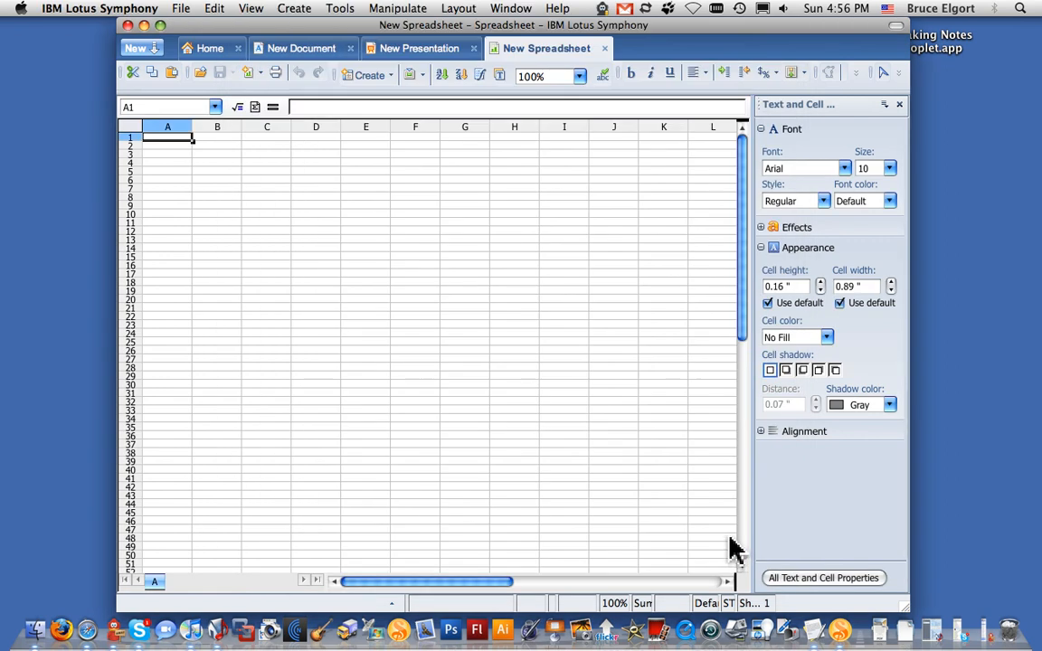
pyautogui.moveTo(262, 190)
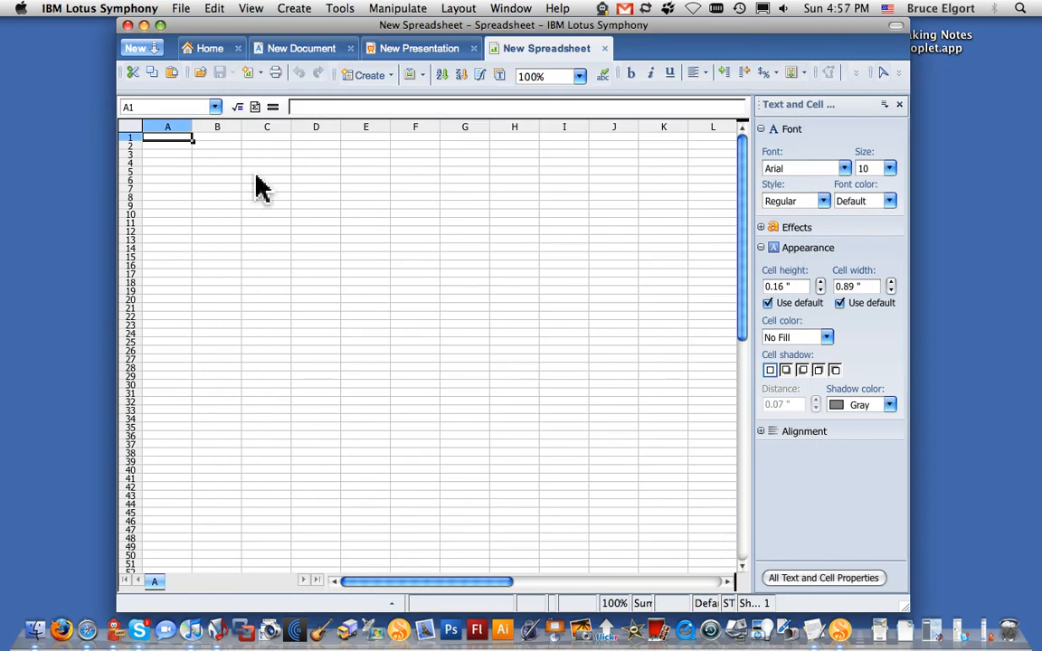